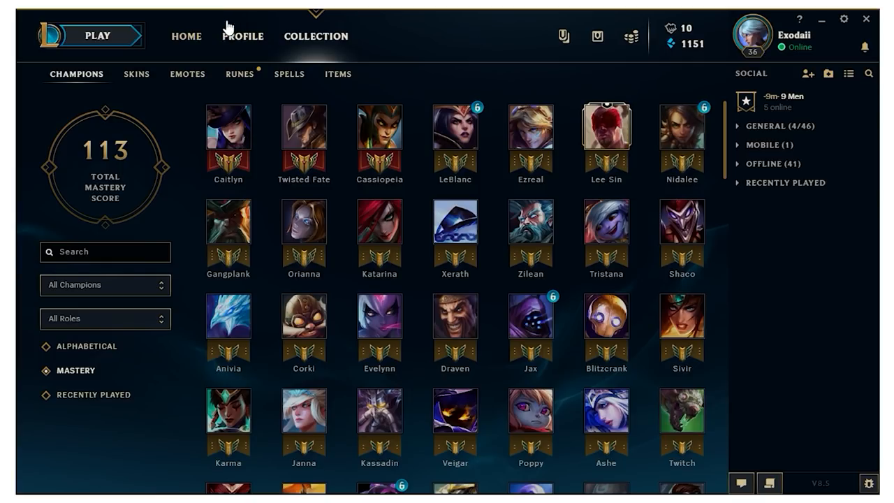
Launch a solo Practice Tool match on Summoner's Rift from the PLAY menu
{"action": "left_click", "coordinate": [98, 37]}
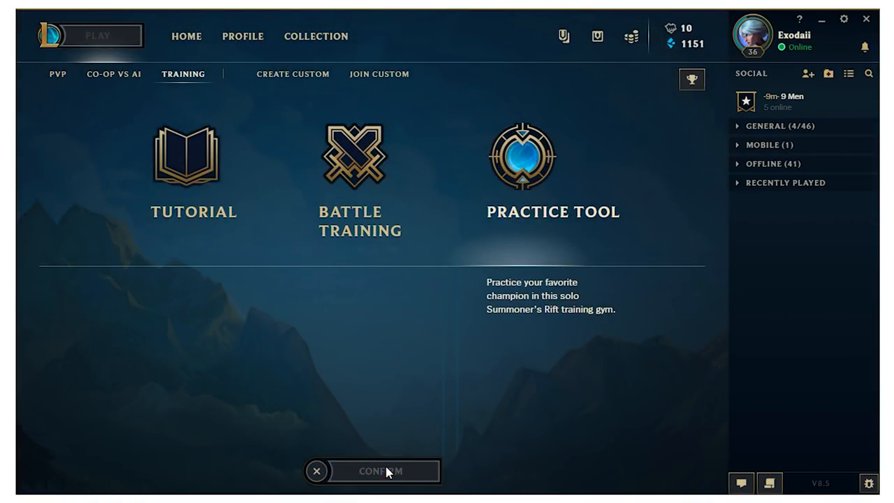
{"action": "left_click", "coordinate": [377, 470]}
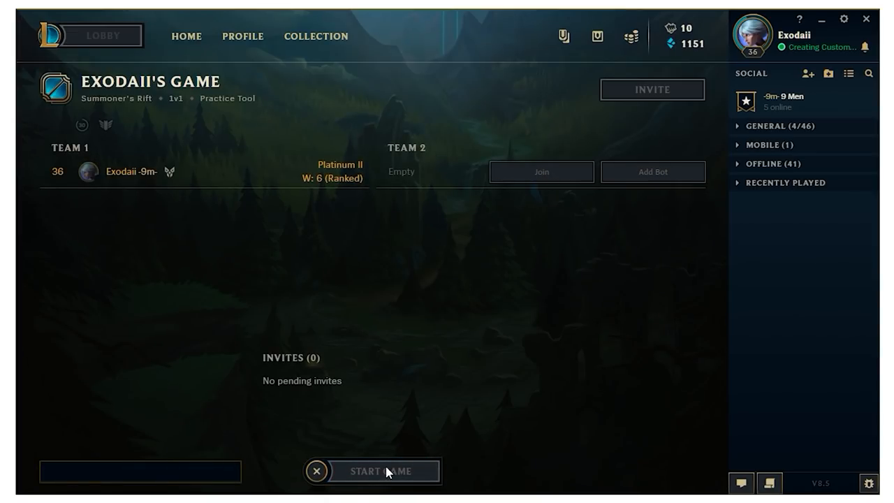
{"action": "left_click", "coordinate": [385, 469]}
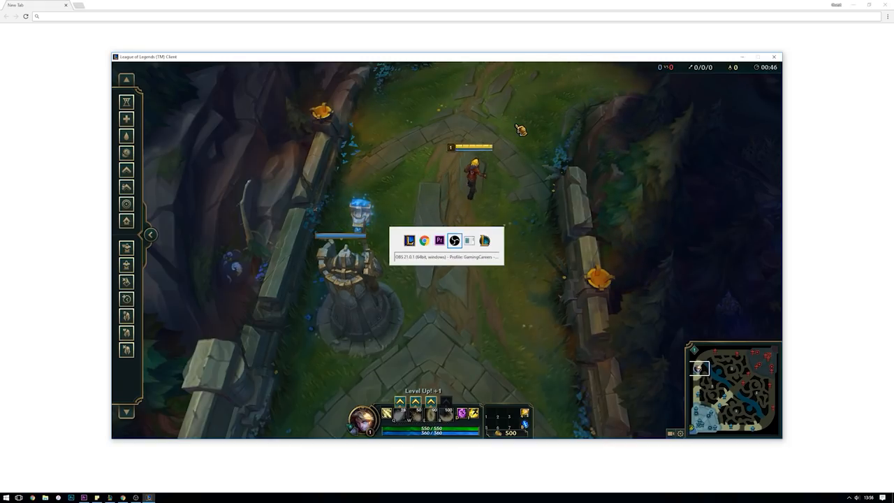
Switch to OBS, add a scene named Queue alongside Game, and select Game
{"action": "left_click", "coordinate": [454, 240]}
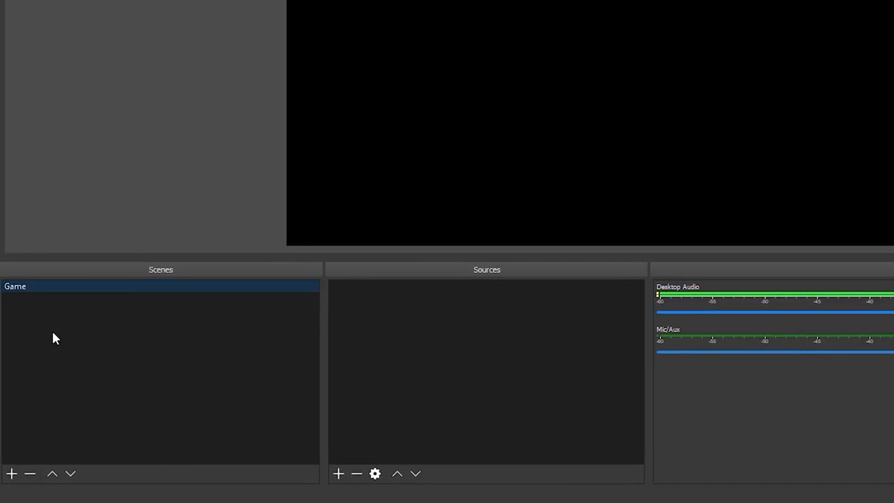
{"action": "left_click", "coordinate": [12, 473]}
{"action": "type", "text": "Queue"}
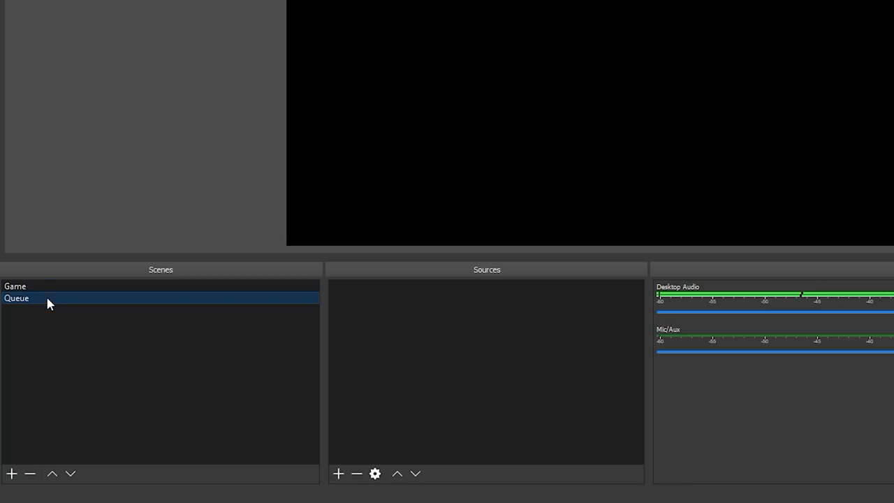
{"action": "left_click", "coordinate": [15, 286]}
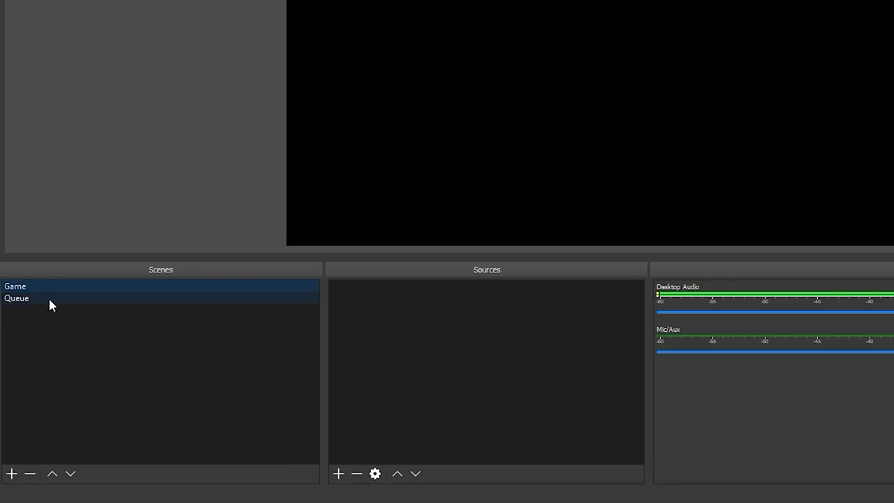
{"action": "left_click", "coordinate": [16, 285]}
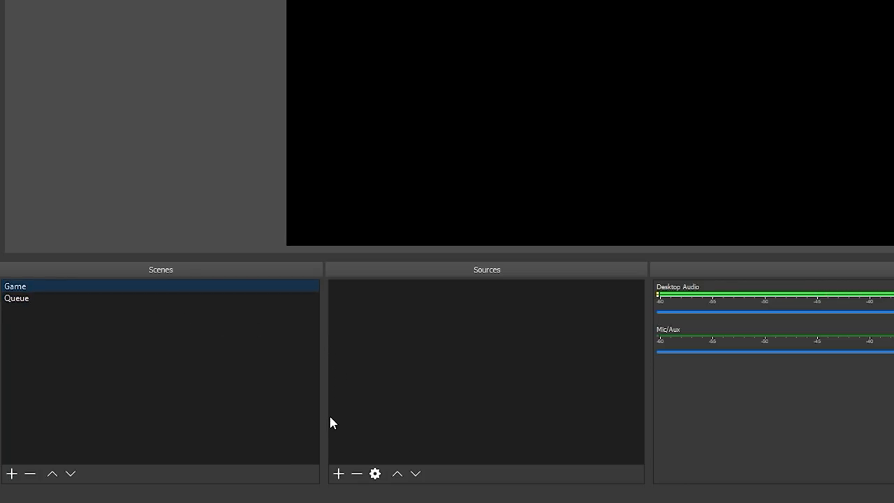
Add a Game Capture source 'LoL Game' capturing the specific League of Legends window
{"action": "left_click", "coordinate": [338, 473]}
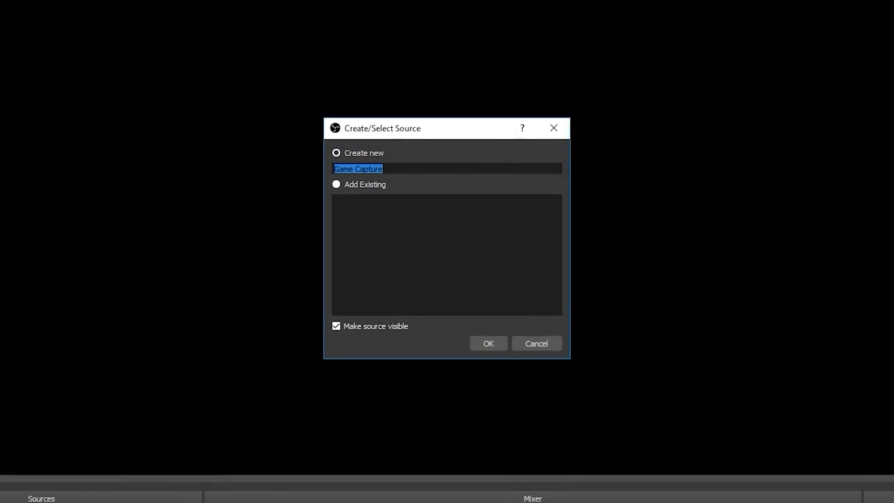
{"action": "type", "text": "LoL Ga"}
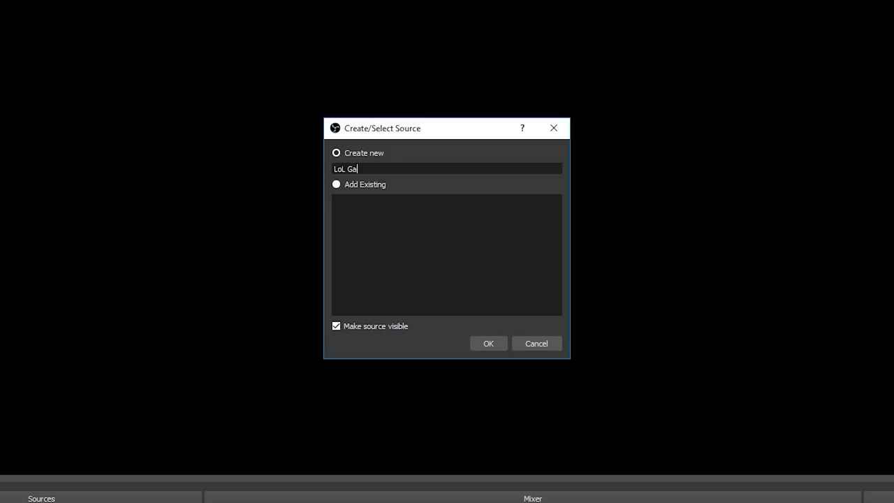
{"action": "left_click", "coordinate": [489, 343]}
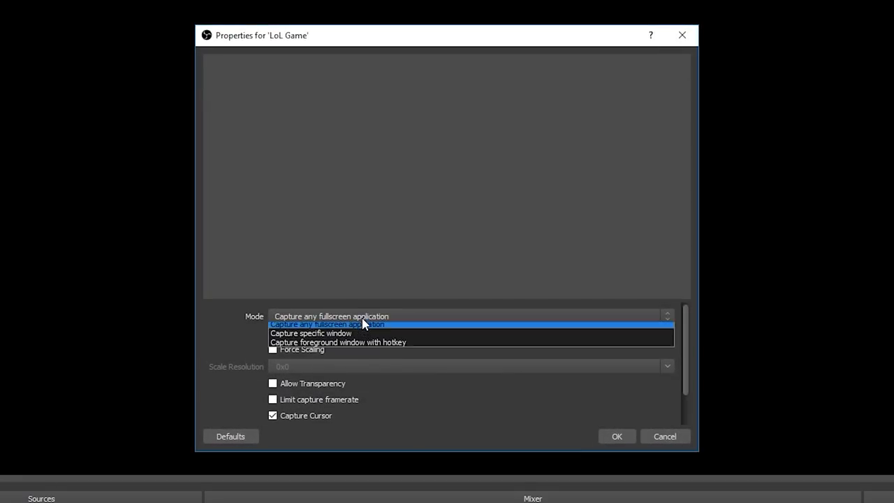
{"action": "left_click", "coordinate": [310, 333]}
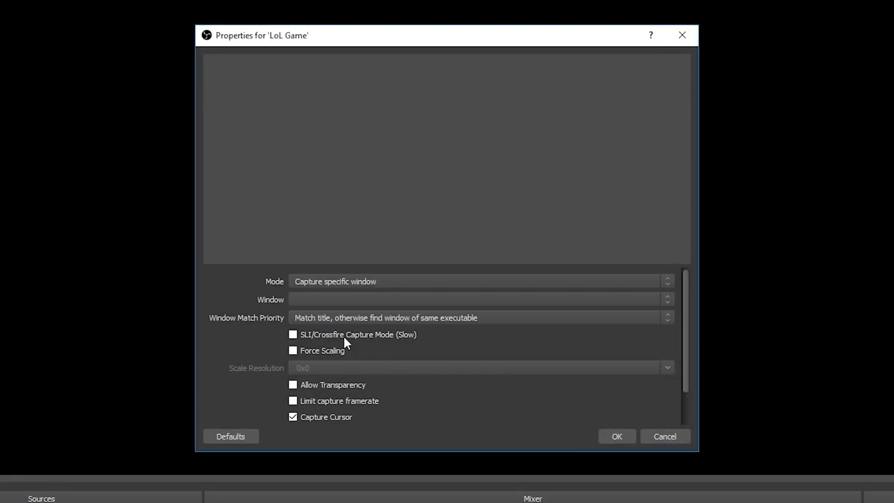
{"action": "left_click", "coordinate": [478, 299]}
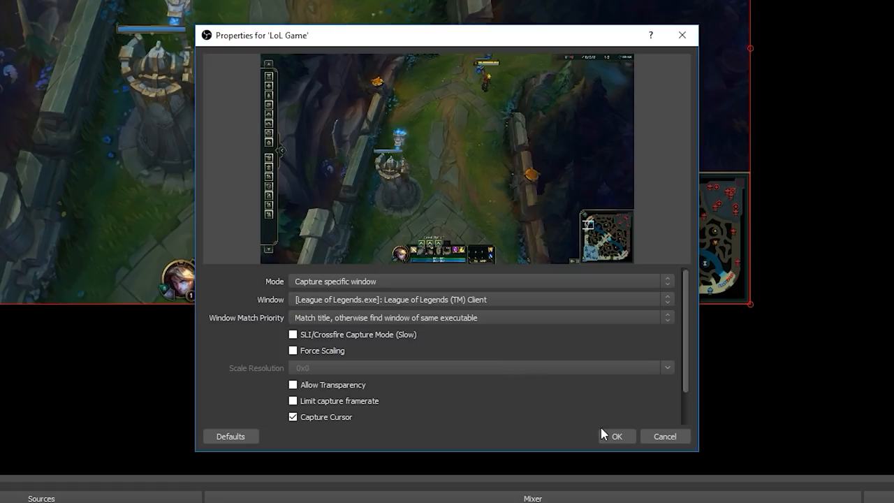
{"action": "left_click", "coordinate": [617, 436]}
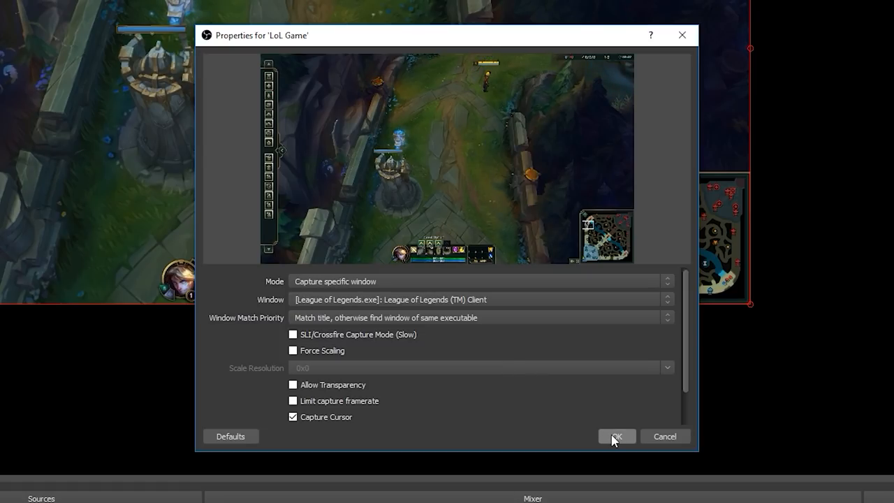
{"action": "left_click", "coordinate": [617, 436]}
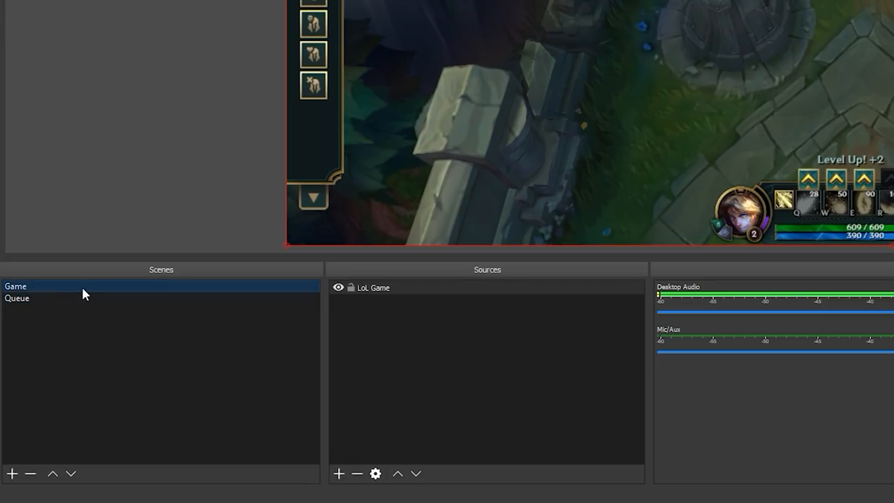
In the Queue scene, add a Window Capture source 'LoL Client' for the LeagueClientUx.exe window
{"action": "left_click", "coordinate": [17, 299]}
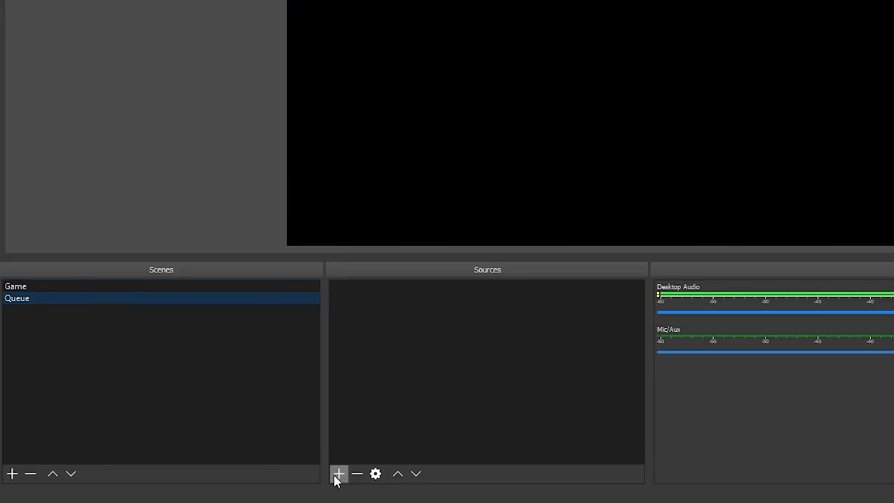
{"action": "left_click", "coordinate": [338, 473]}
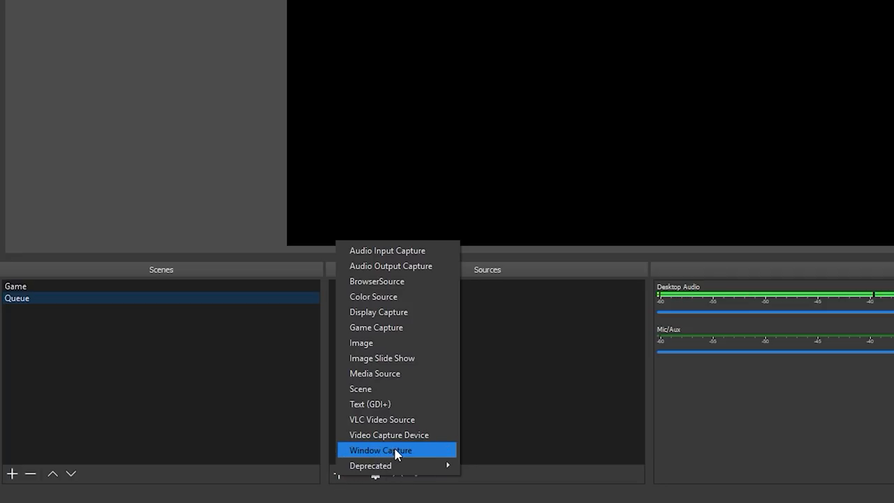
{"action": "left_click", "coordinate": [380, 449]}
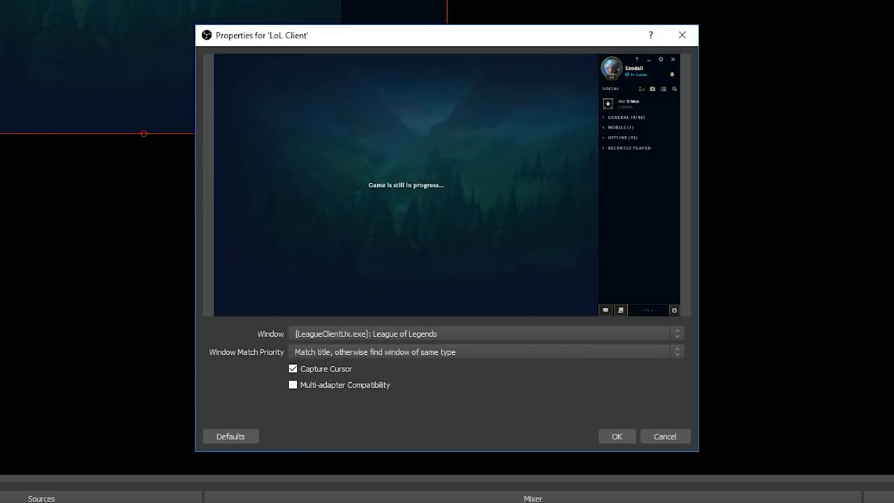
{"action": "mouse_move", "coordinate": [426, 337]}
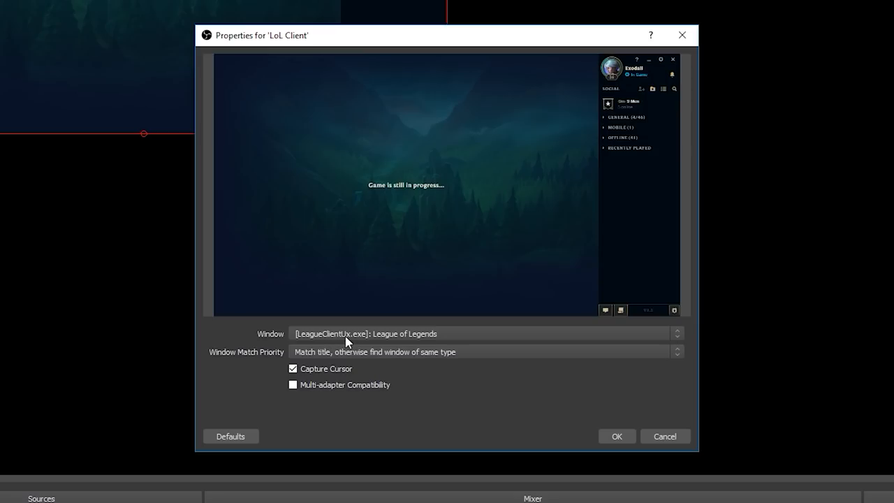
{"action": "mouse_move", "coordinate": [399, 342]}
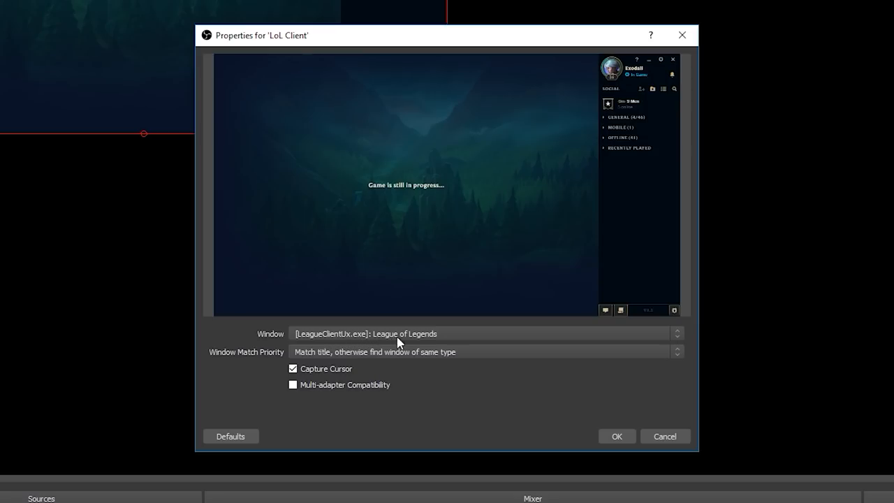
{"action": "mouse_move", "coordinate": [449, 394]}
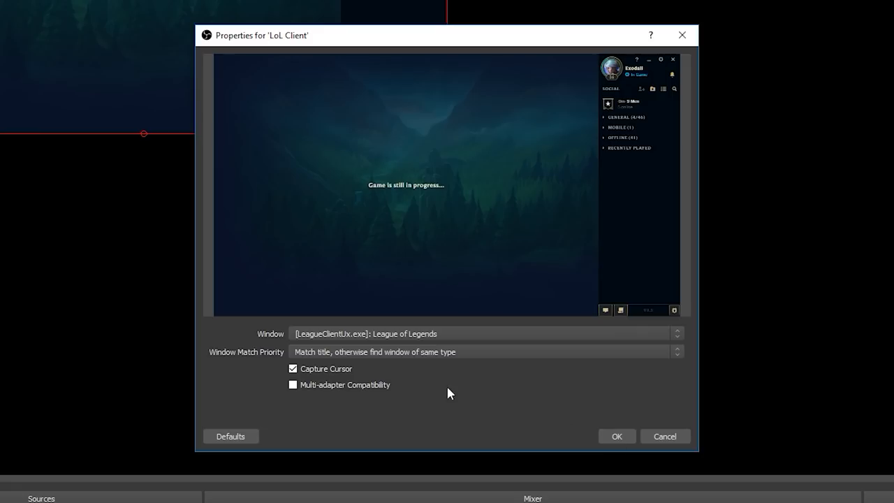
{"action": "mouse_move", "coordinate": [617, 436]}
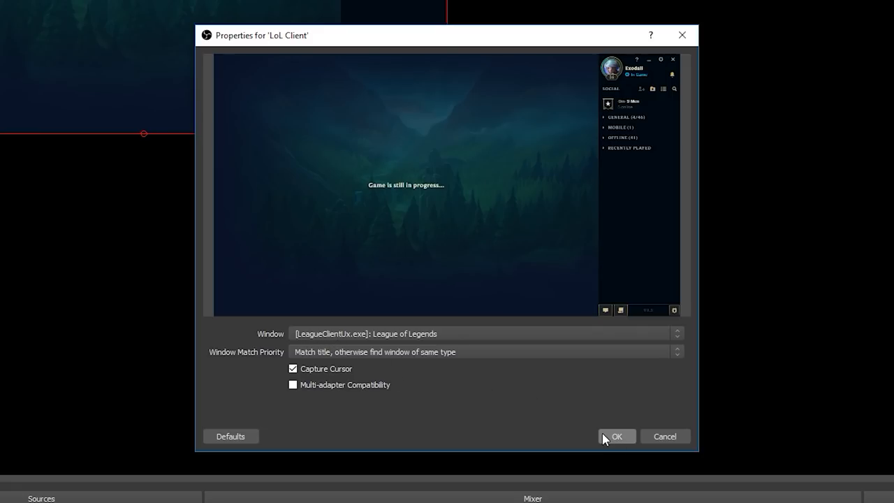
{"action": "left_click", "coordinate": [617, 436]}
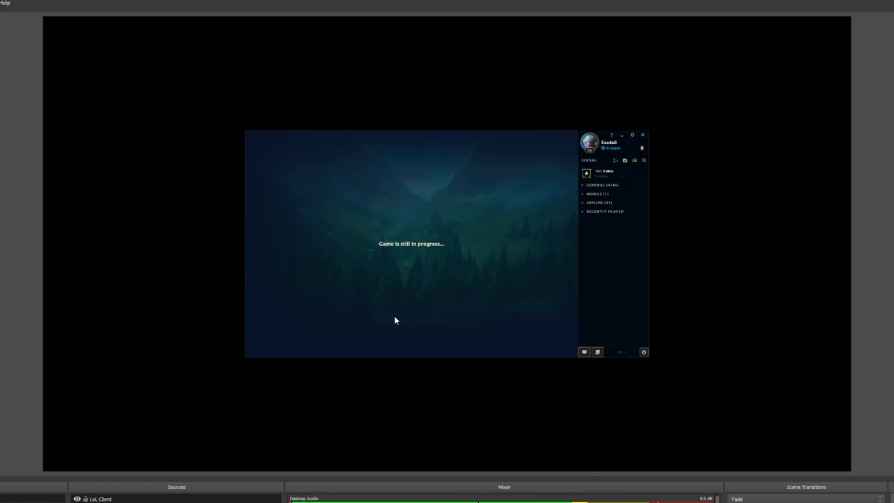
{"action": "mouse_move", "coordinate": [397, 324]}
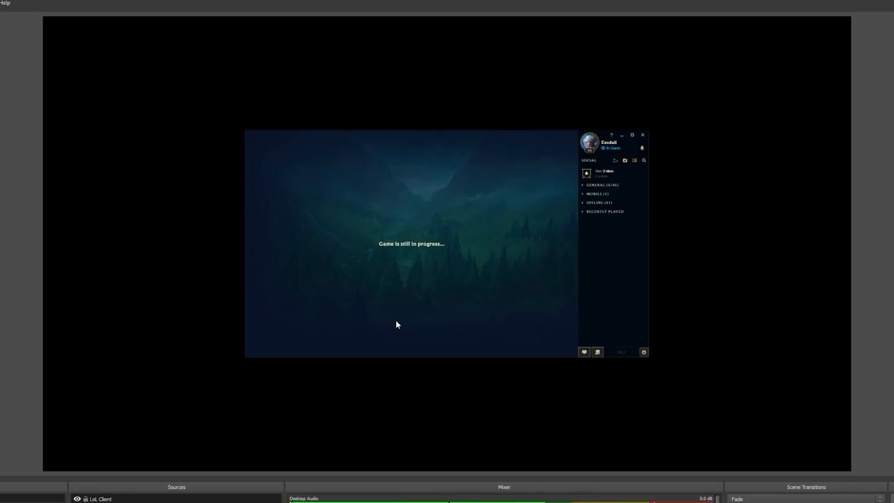
{"action": "mouse_move", "coordinate": [394, 327]}
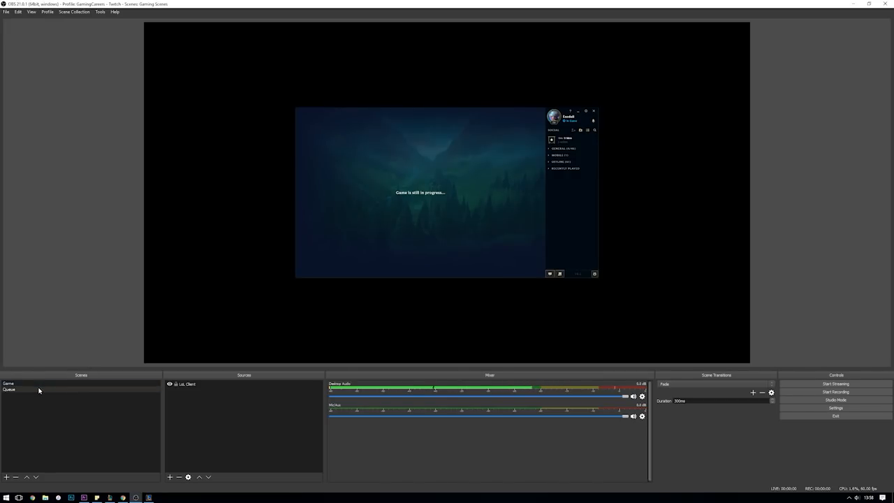
{"action": "left_click", "coordinate": [8, 383]}
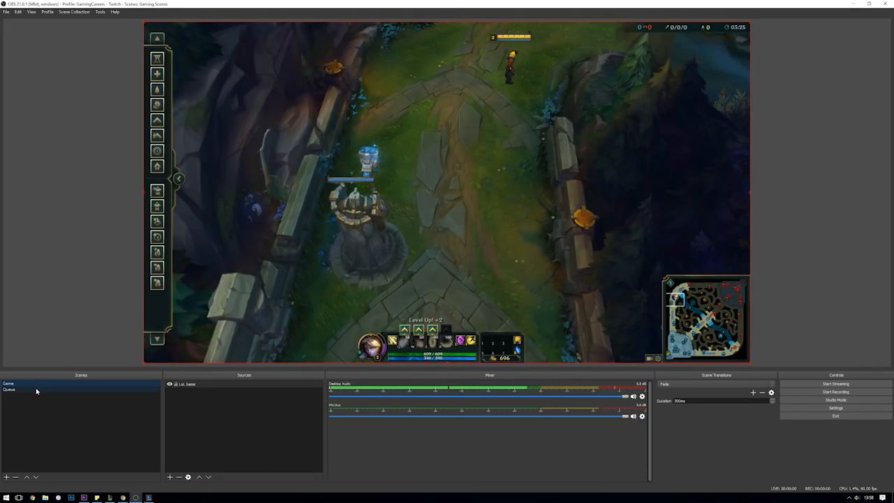
{"action": "left_click", "coordinate": [10, 390]}
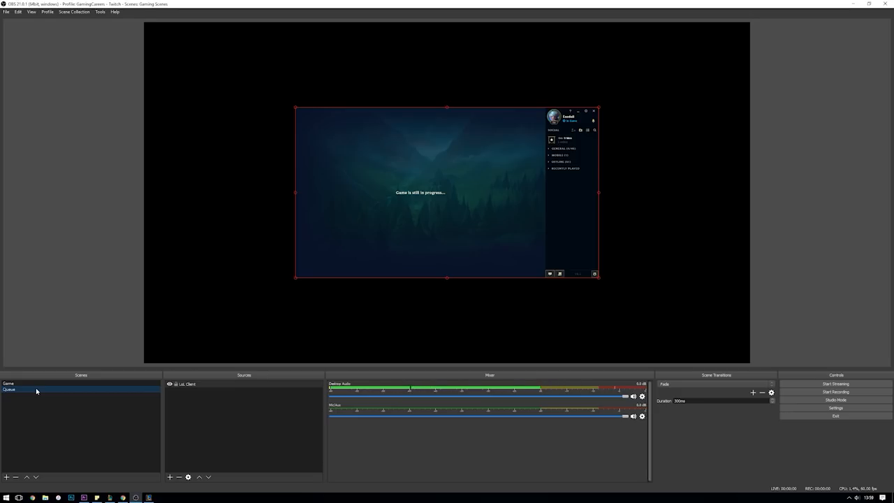
{"action": "left_click", "coordinate": [8, 383]}
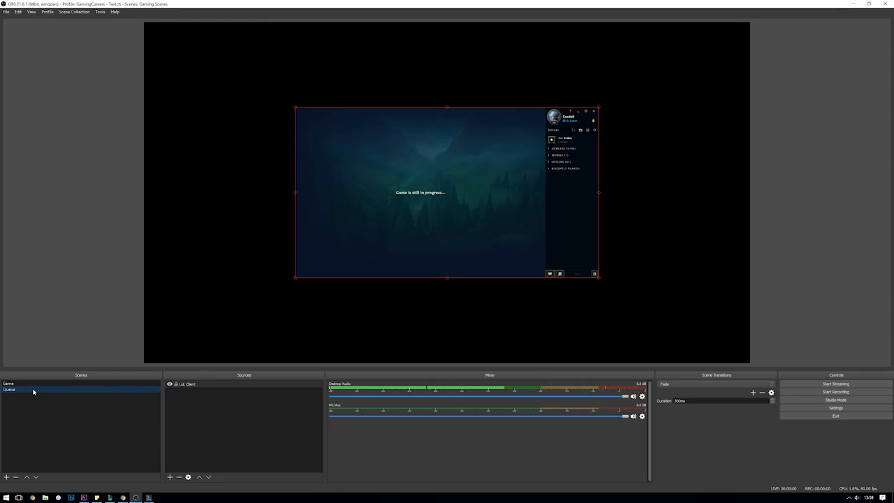
{"action": "left_click", "coordinate": [35, 382]}
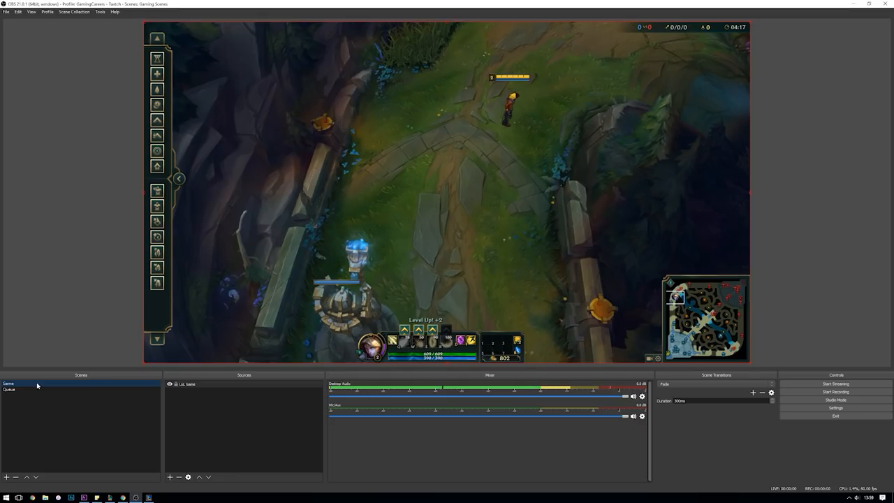
{"action": "left_click", "coordinate": [10, 390]}
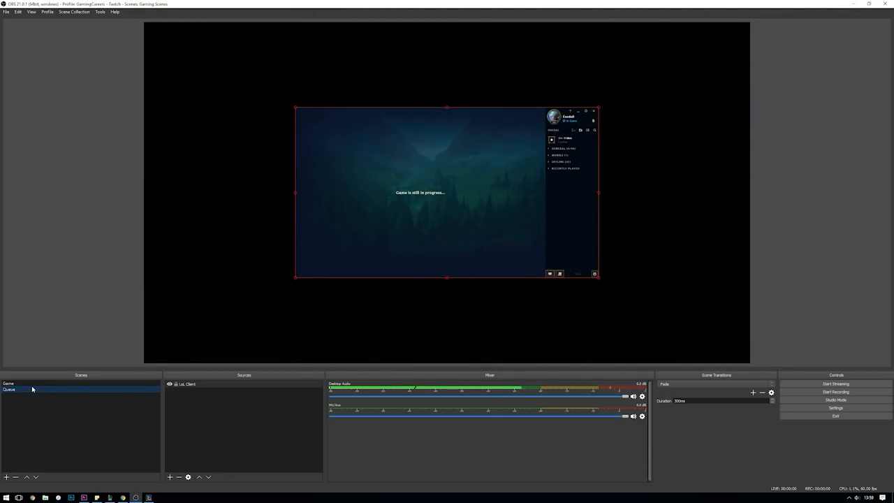
In the Automatic Scene Switcher, choose League of Legends (TM) Client as the window title for Game
{"action": "left_click", "coordinate": [99, 11]}
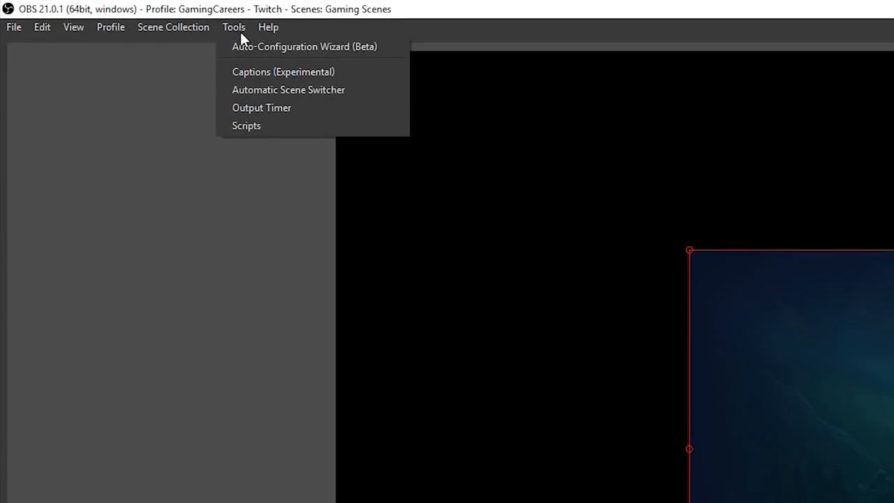
{"action": "left_click", "coordinate": [288, 89]}
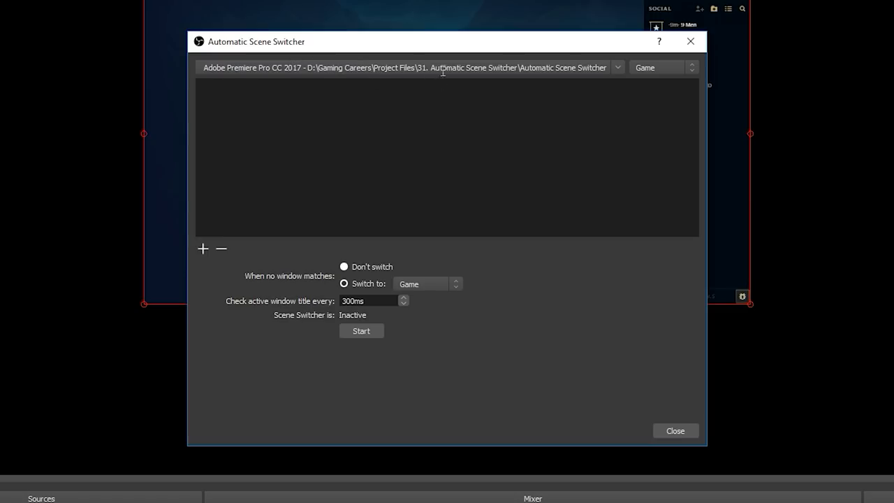
{"action": "left_click", "coordinate": [617, 67]}
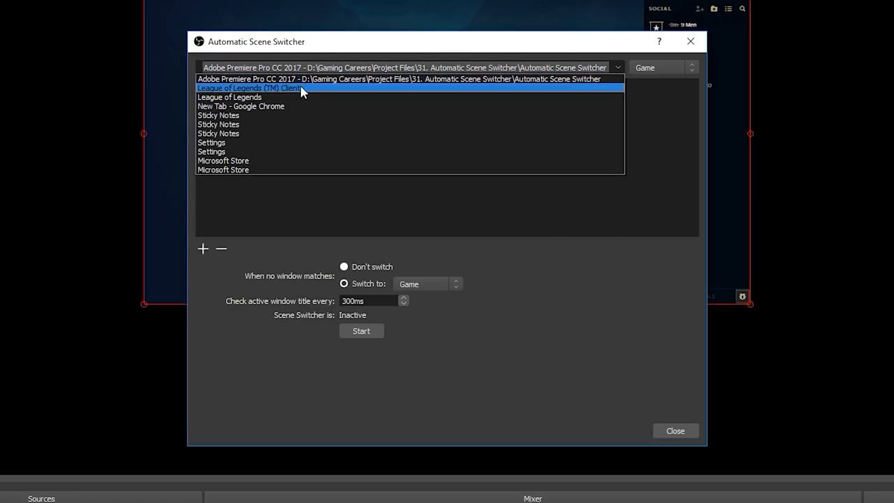
{"action": "mouse_move", "coordinate": [230, 91]}
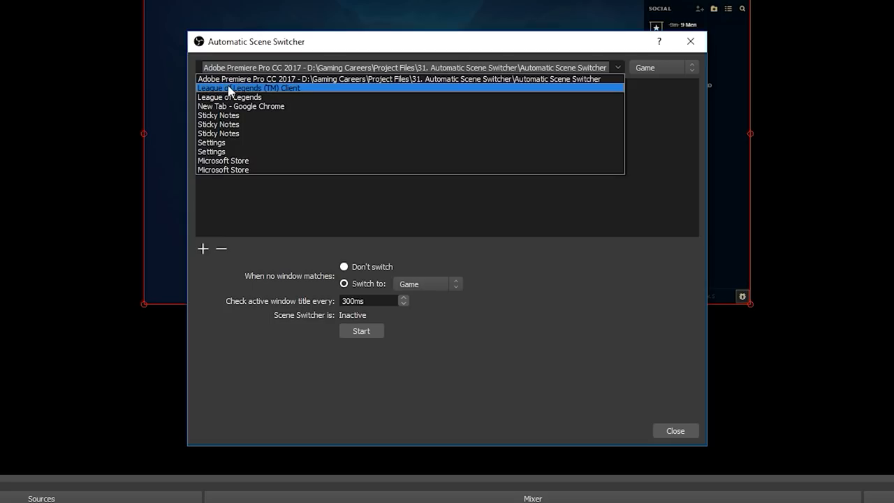
{"action": "mouse_move", "coordinate": [221, 89]}
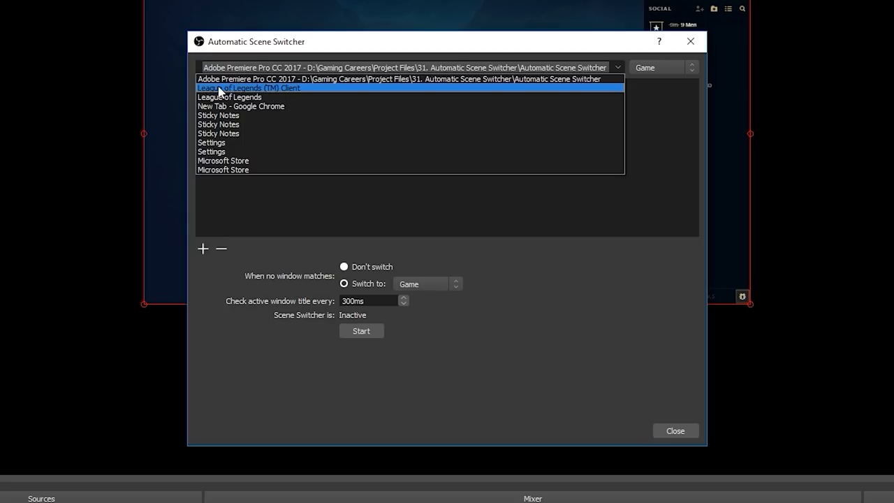
{"action": "mouse_move", "coordinate": [251, 97]}
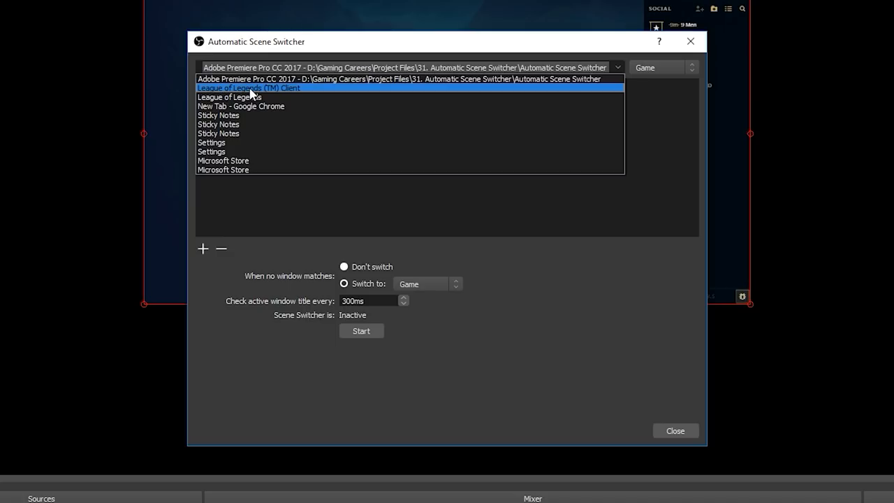
{"action": "left_click", "coordinate": [248, 87]}
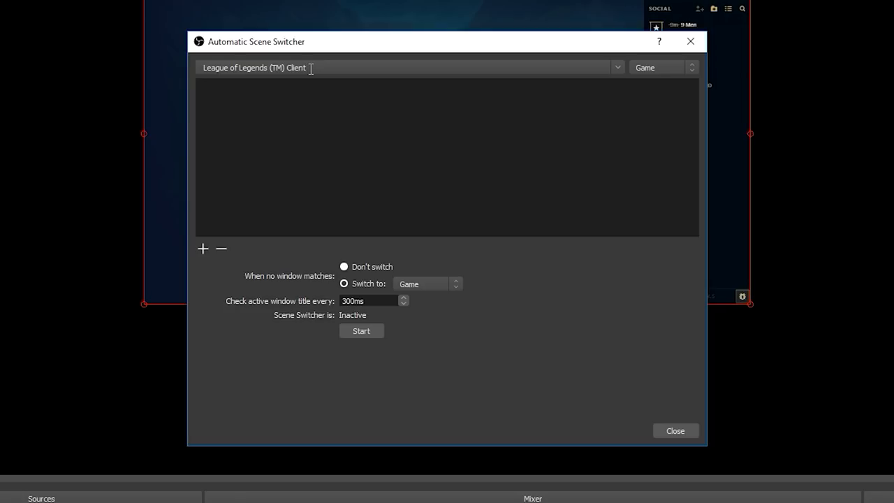
{"action": "mouse_move", "coordinate": [682, 73]}
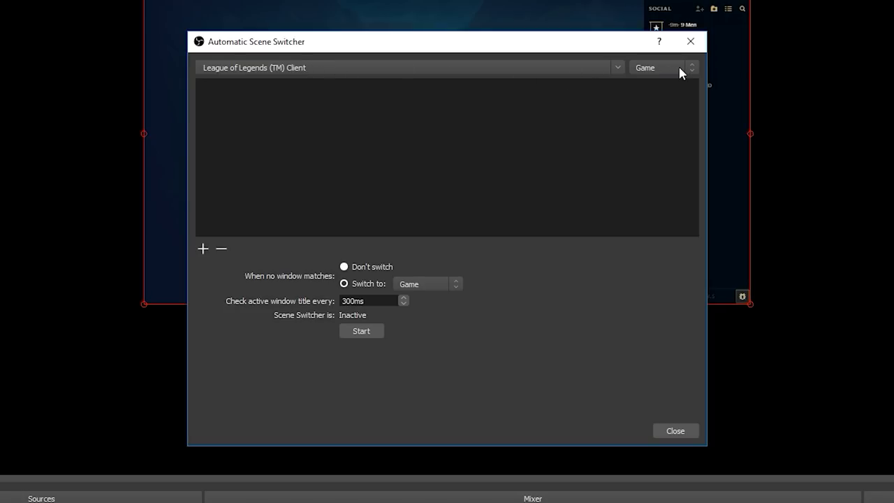
{"action": "mouse_move", "coordinate": [681, 80]}
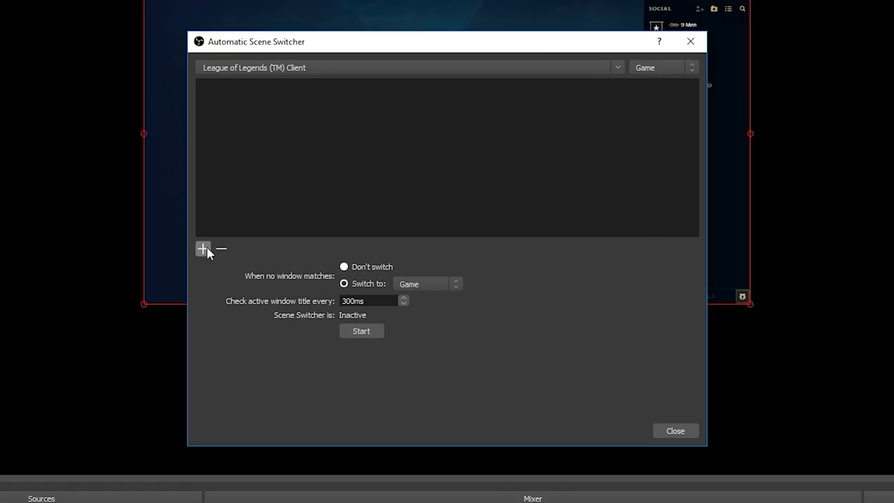
Add the client-window-to-Game rule and set the no-match fallback to Queue
{"action": "left_click", "coordinate": [204, 249]}
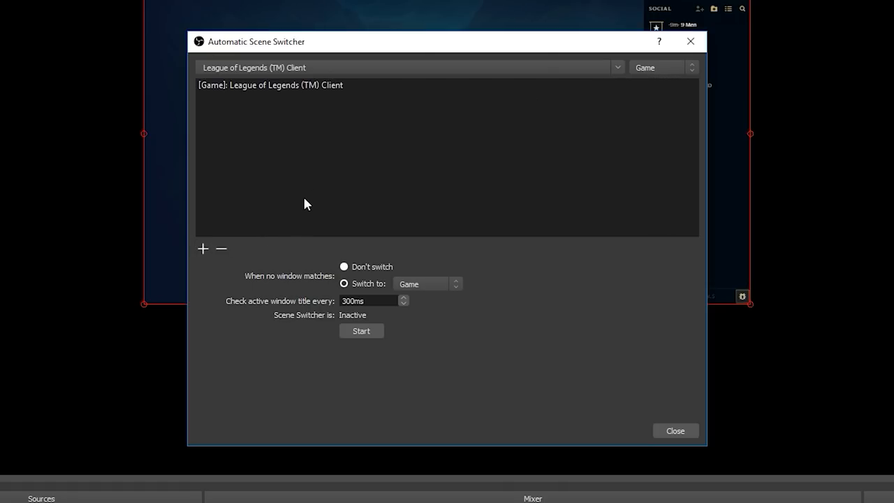
{"action": "mouse_move", "coordinate": [321, 204]}
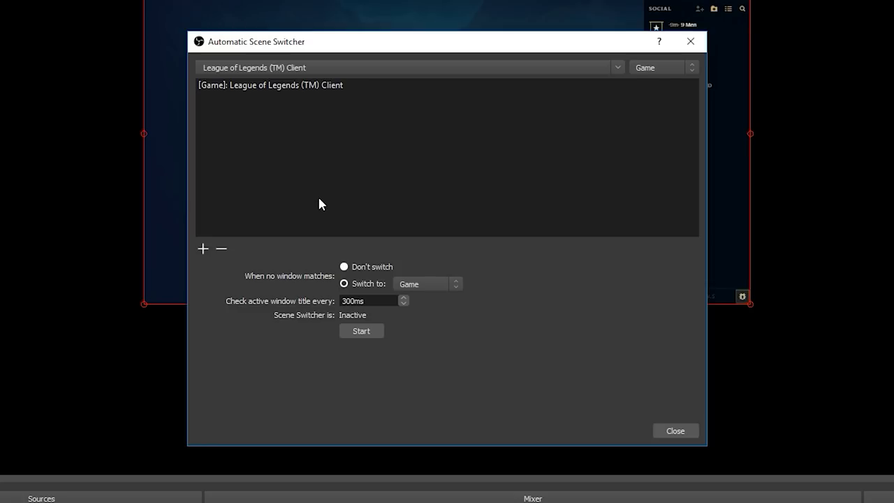
{"action": "mouse_move", "coordinate": [292, 285]}
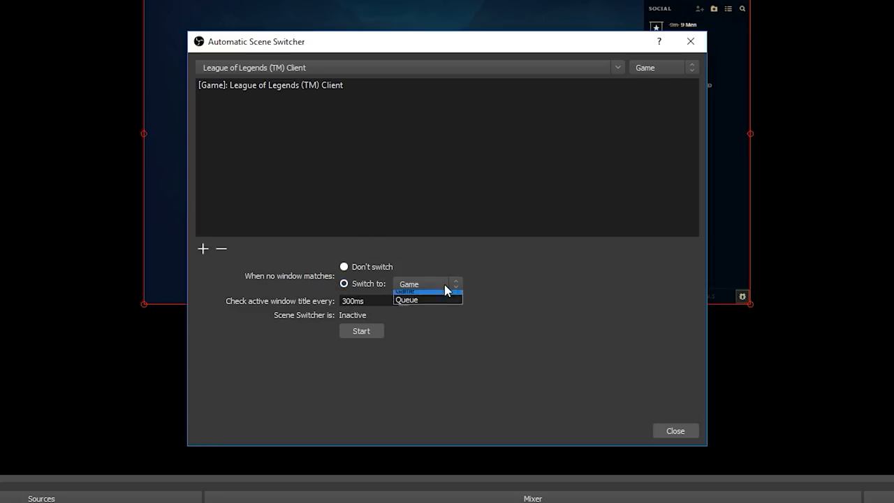
{"action": "left_click", "coordinate": [406, 299]}
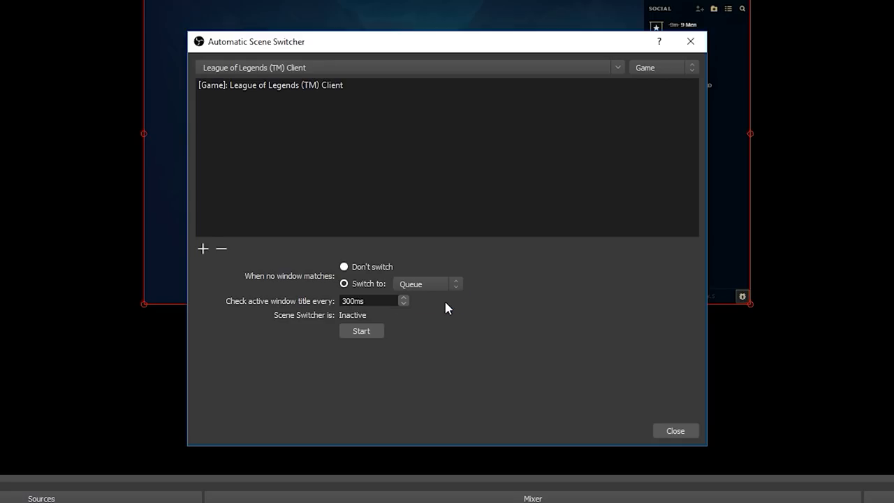
{"action": "mouse_move", "coordinate": [427, 289]}
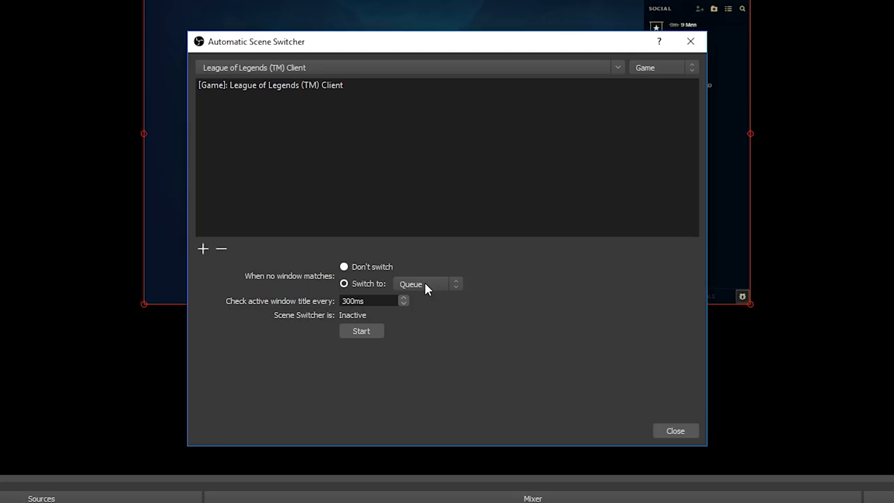
{"action": "mouse_move", "coordinate": [436, 272]}
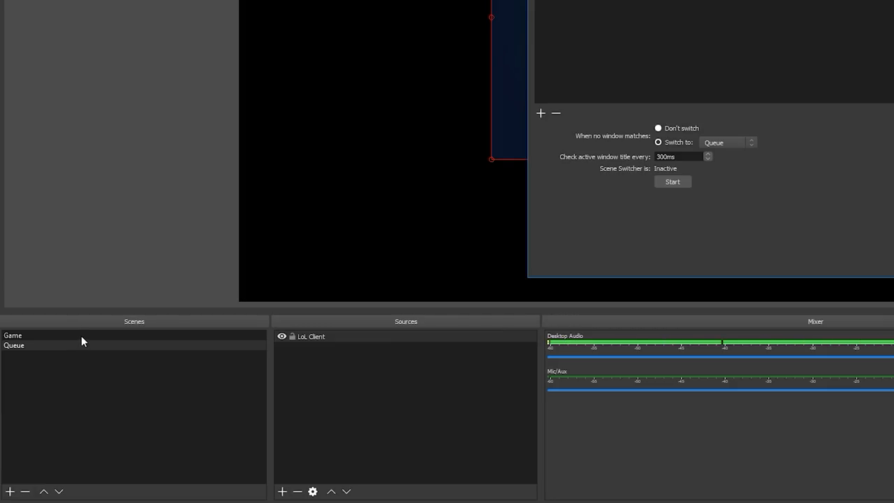
{"action": "mouse_move", "coordinate": [68, 362]}
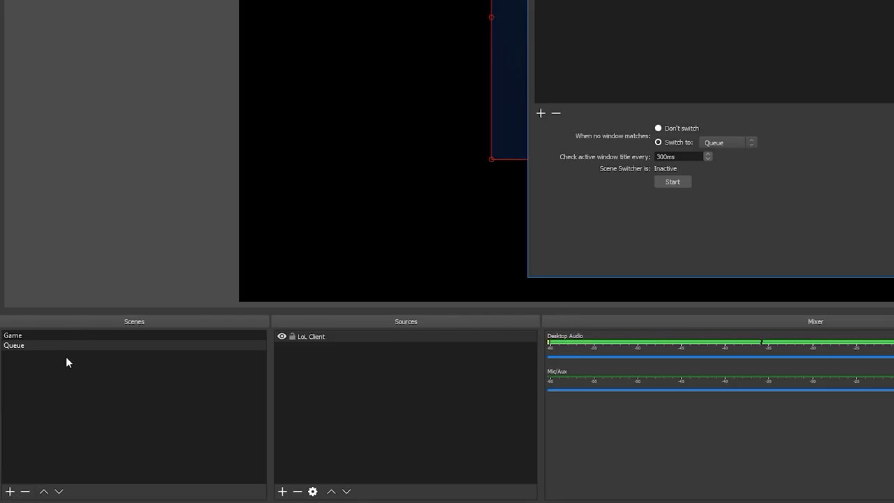
{"action": "mouse_move", "coordinate": [65, 375]}
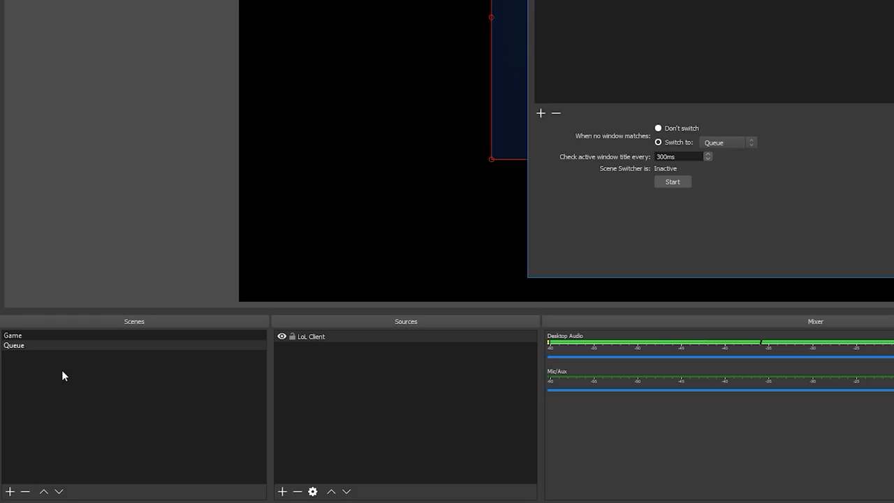
{"action": "mouse_move", "coordinate": [54, 350]}
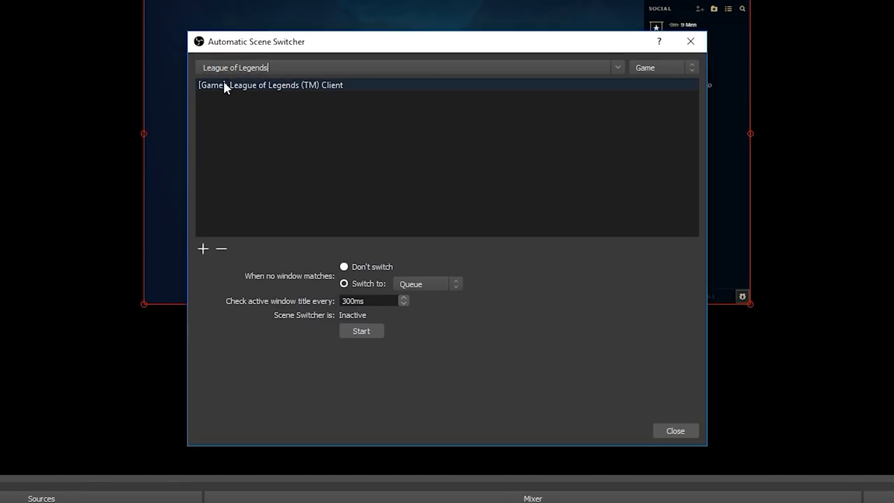
Add a rule sending 'League of Legends' to Queue and set no-match to Don't switch
{"action": "left_click", "coordinate": [269, 86]}
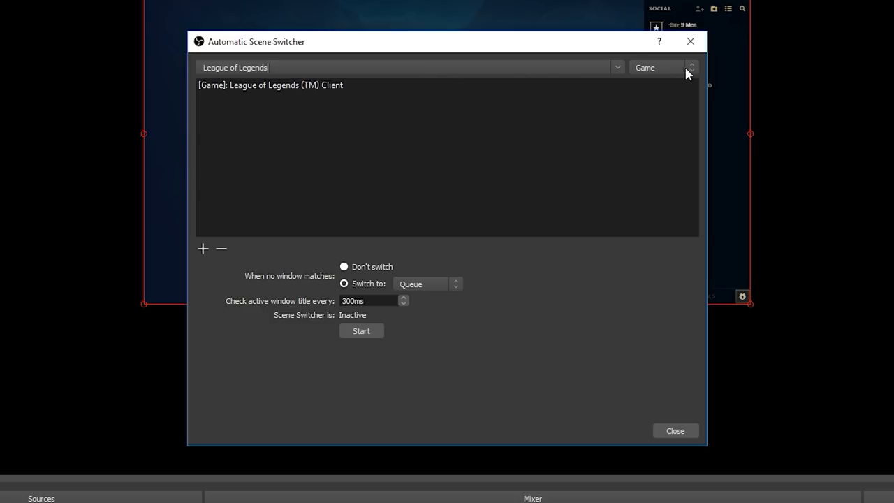
{"action": "left_click", "coordinate": [656, 67]}
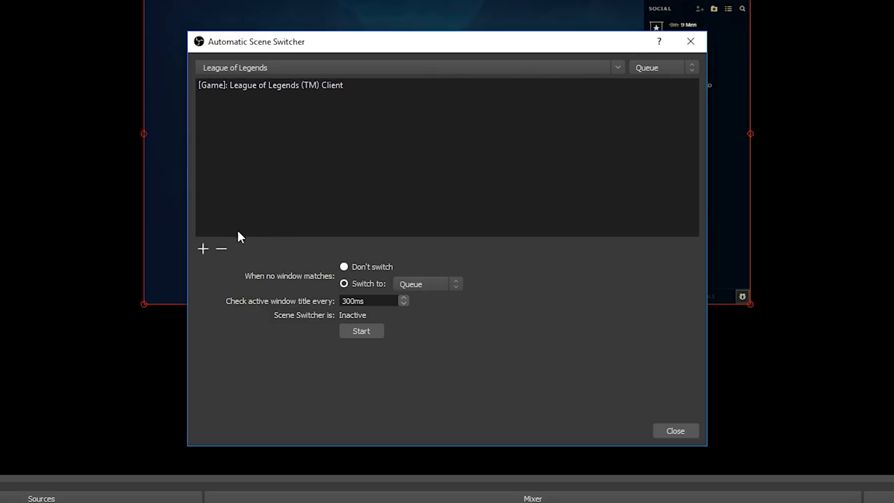
{"action": "left_click", "coordinate": [203, 249]}
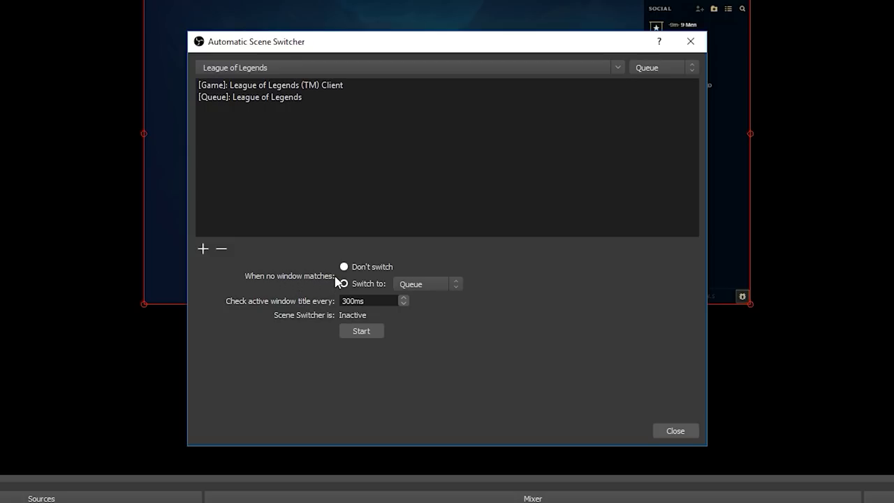
{"action": "left_click", "coordinate": [343, 266]}
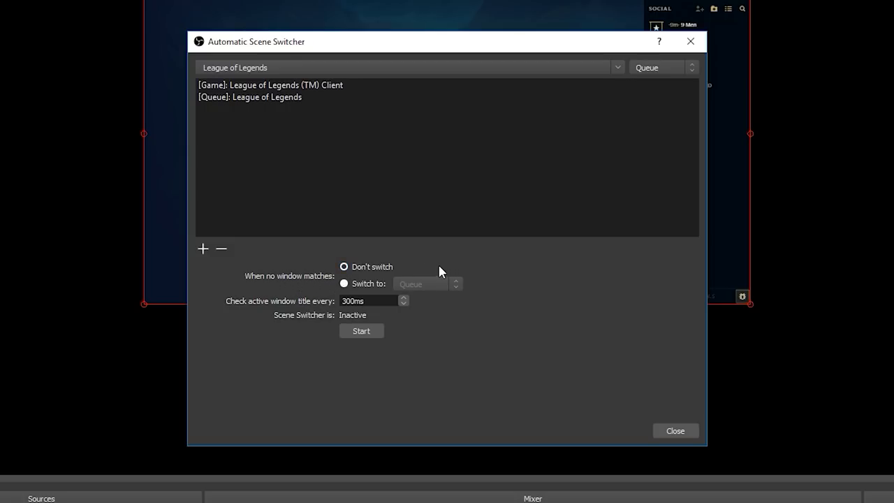
{"action": "mouse_move", "coordinate": [394, 309]}
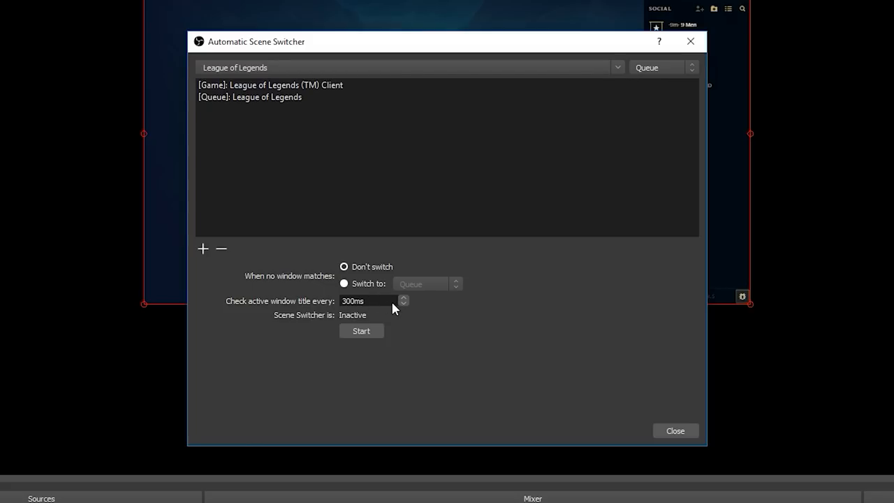
{"action": "mouse_move", "coordinate": [393, 307]}
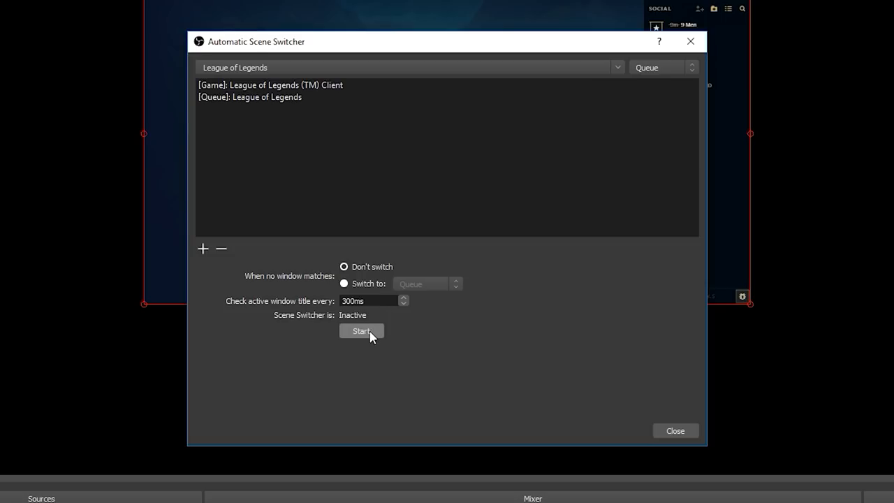
Start the Automatic Scene Switcher so its status reads Active
{"action": "left_click", "coordinate": [360, 330]}
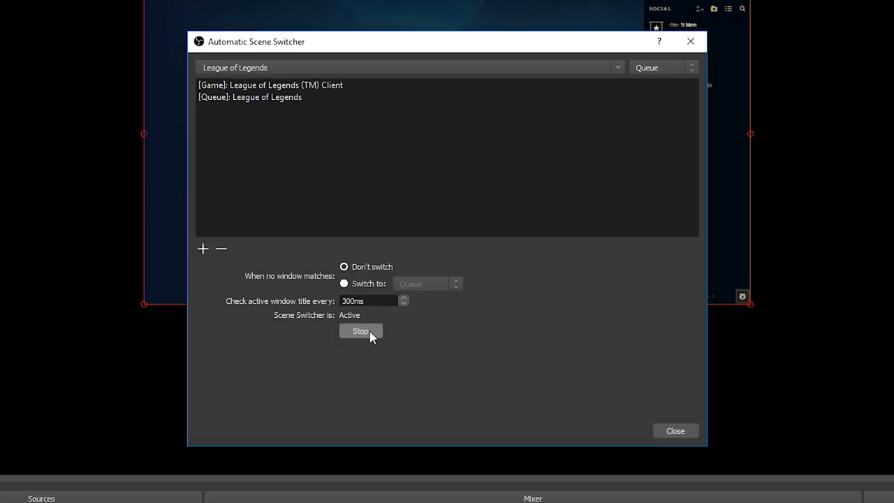
{"action": "mouse_move", "coordinate": [408, 341]}
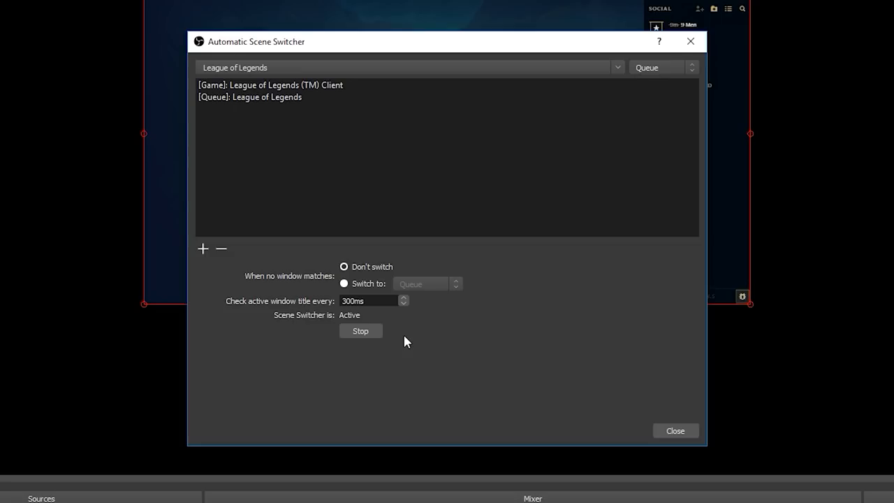
{"action": "mouse_move", "coordinate": [416, 344]}
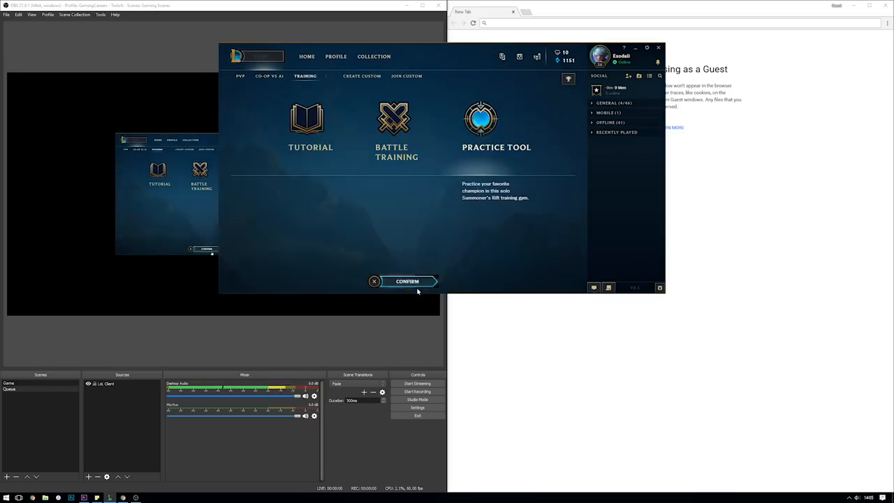
Start a Practice Tool game, then exit and confirm Leave Game to return to the client
{"action": "left_click", "coordinate": [408, 282]}
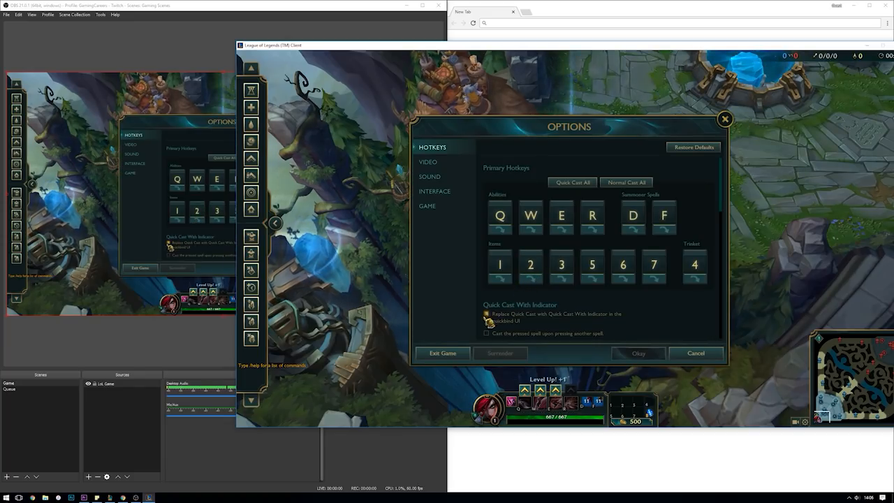
{"action": "left_click", "coordinate": [442, 352]}
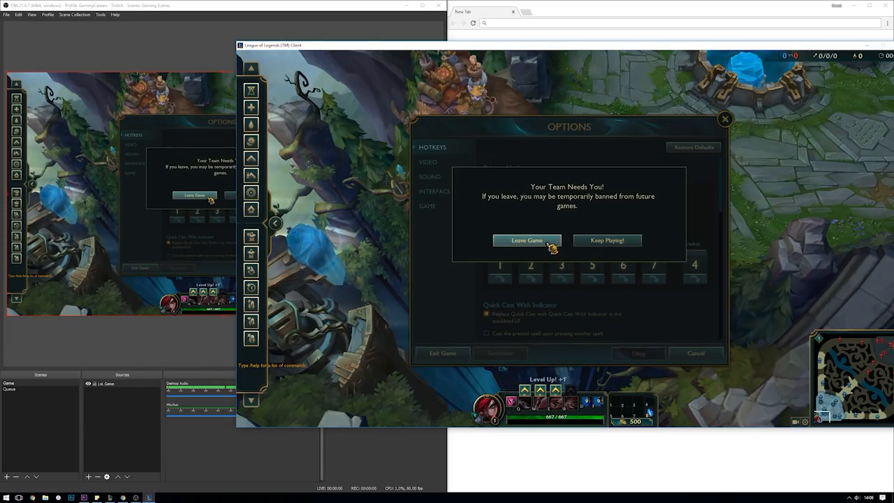
{"action": "left_click", "coordinate": [606, 240]}
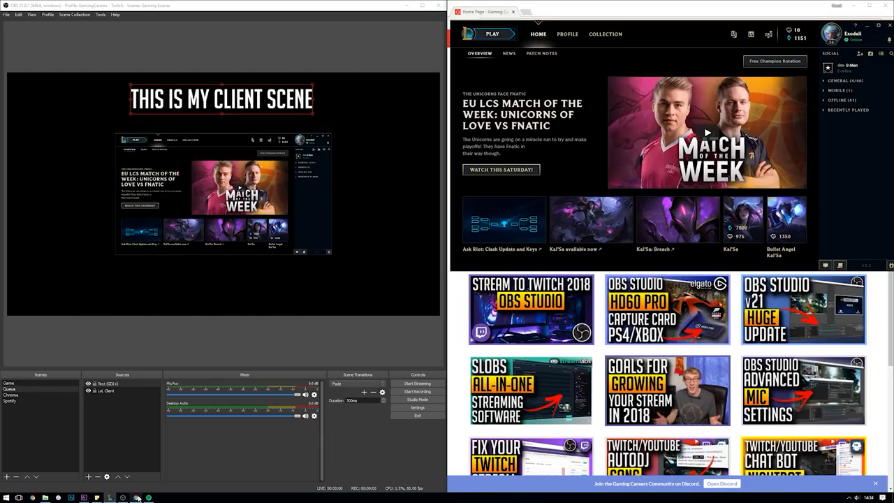
Focus the Spotify window so OBS switches to the Spotify scene
{"action": "left_click", "coordinate": [148, 497]}
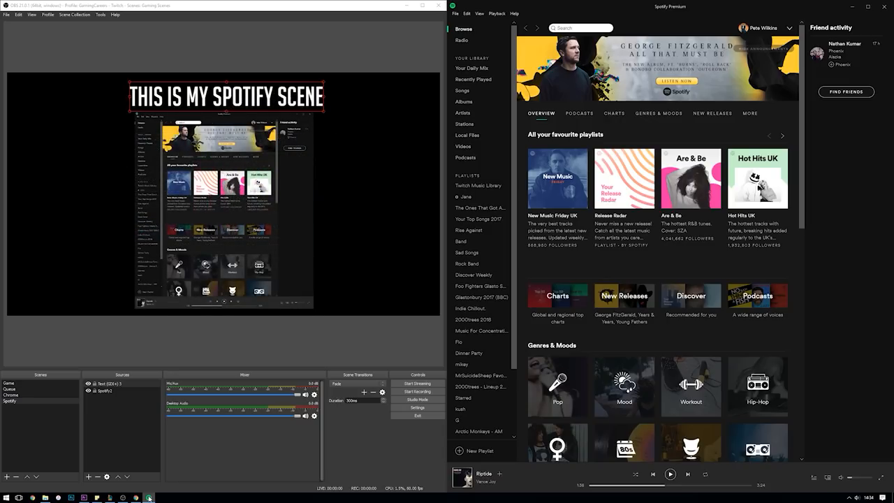